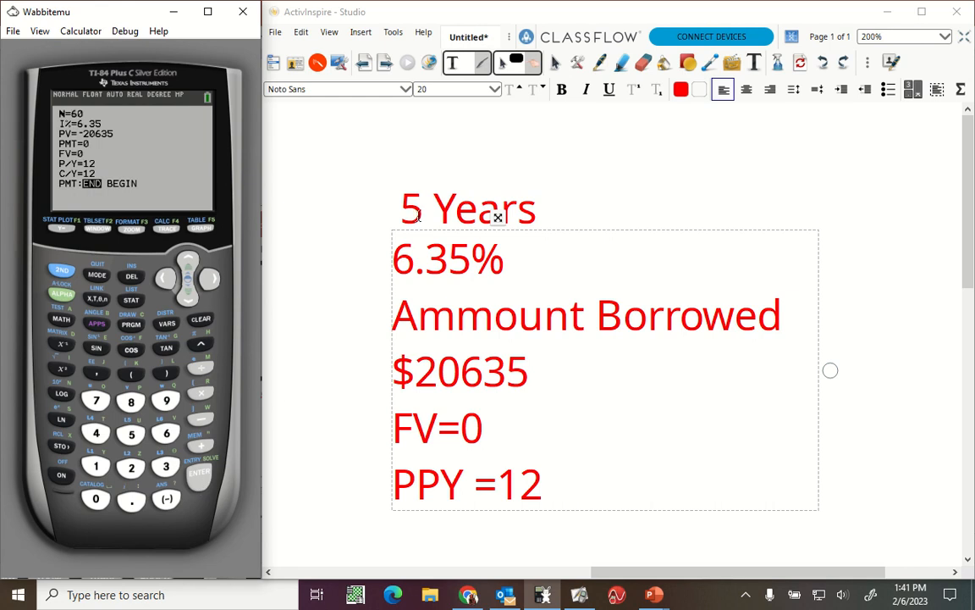
Step: Quit the TVM Solver to the home screen and open the Finance CALC menu
{"action": "left_click", "coordinate": [543, 485]}
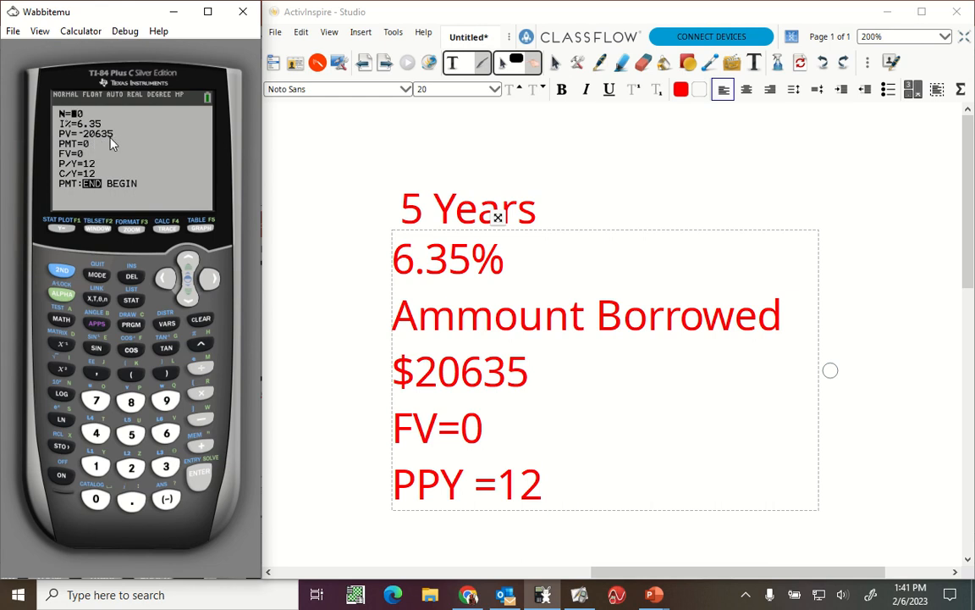
{"action": "mouse_move", "coordinate": [85, 161]}
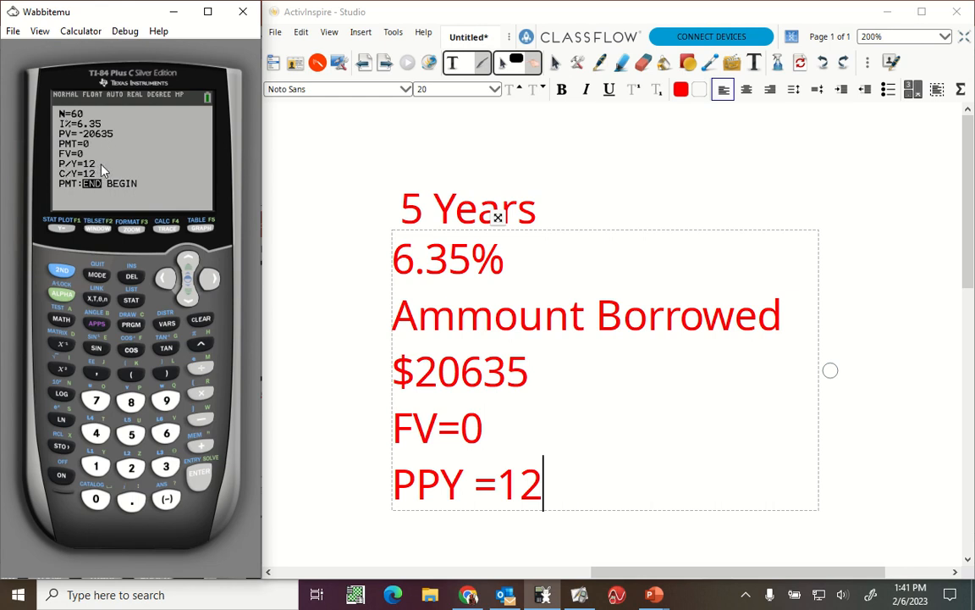
{"action": "mouse_move", "coordinate": [61, 270]}
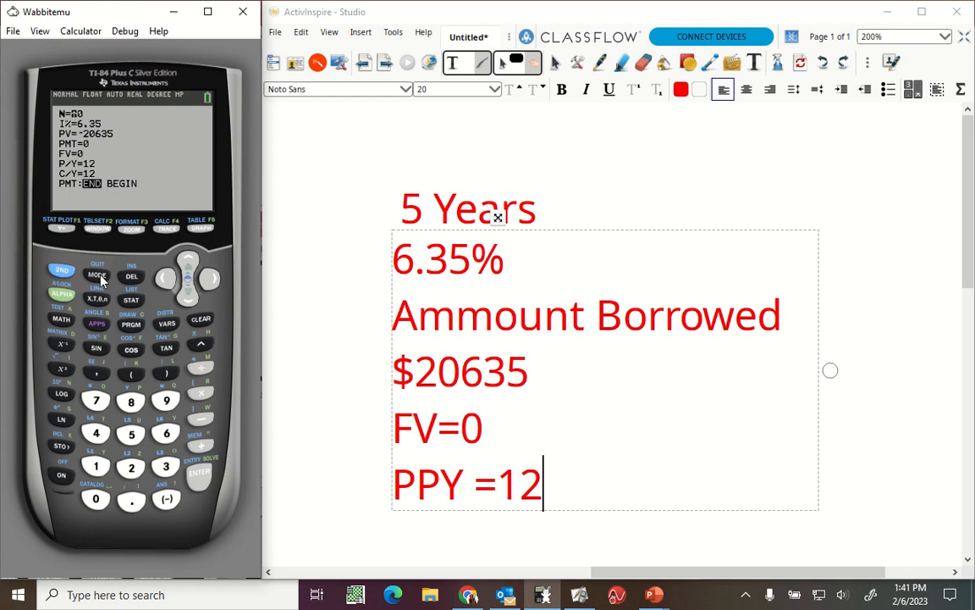
{"action": "left_click", "coordinate": [96, 276]}
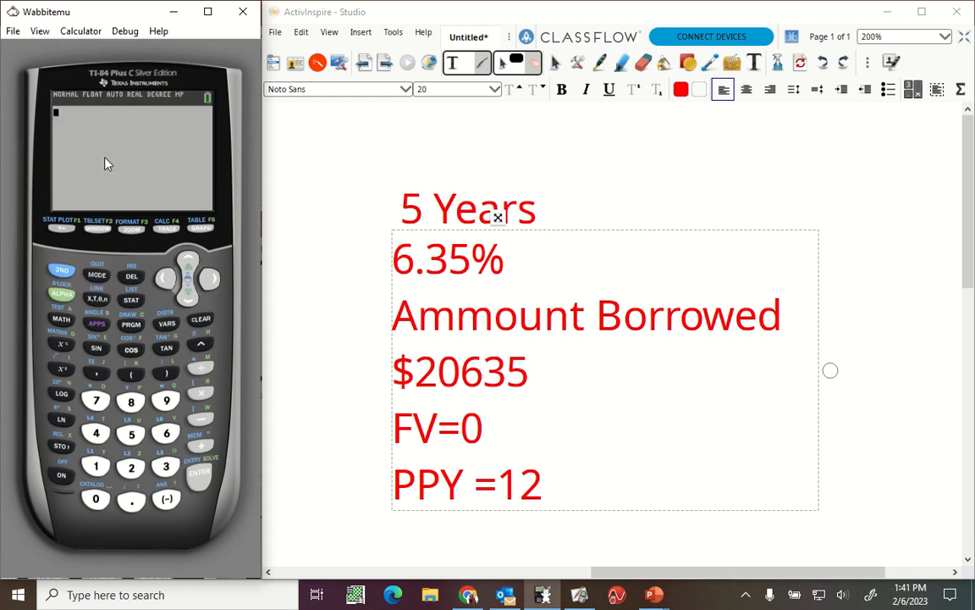
{"action": "left_click", "coordinate": [95, 324]}
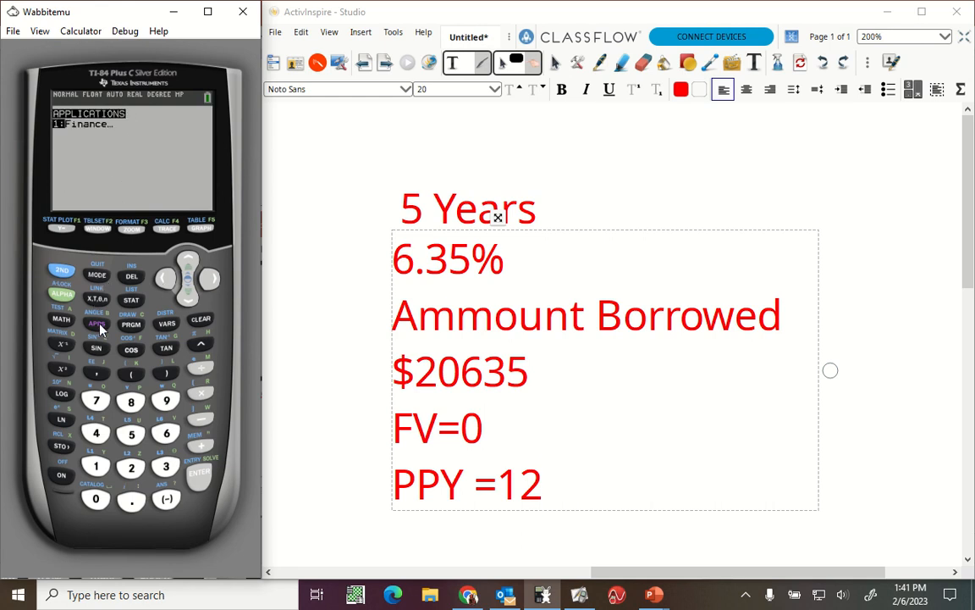
{"action": "left_click", "coordinate": [201, 472]}
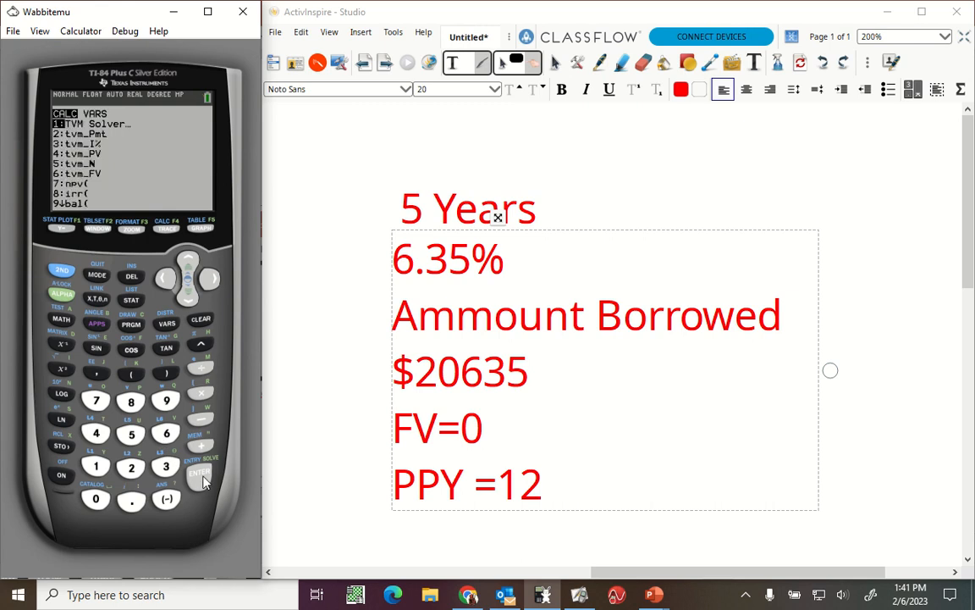
{"action": "mouse_move", "coordinate": [224, 471]}
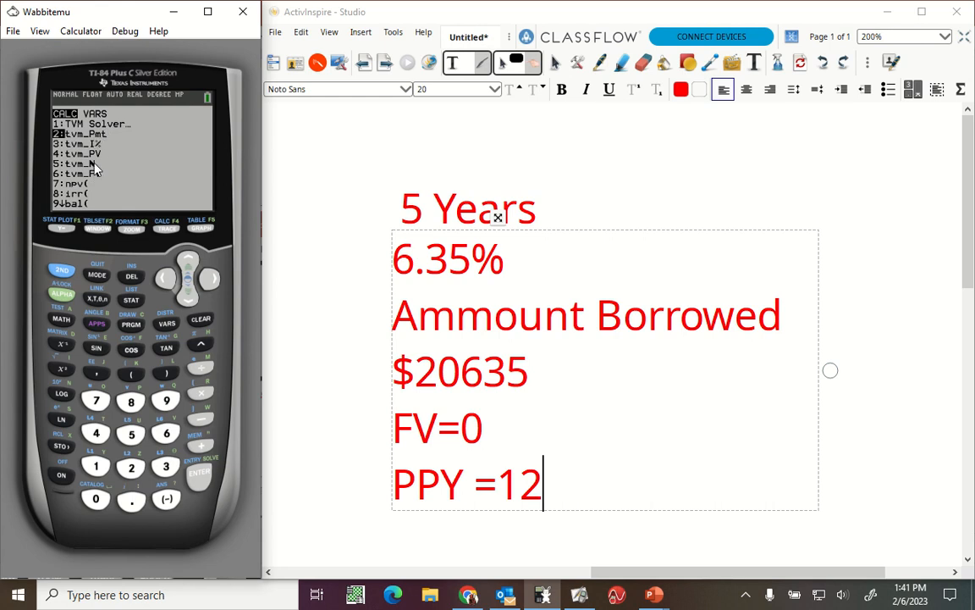
{"action": "mouse_move", "coordinate": [138, 142]}
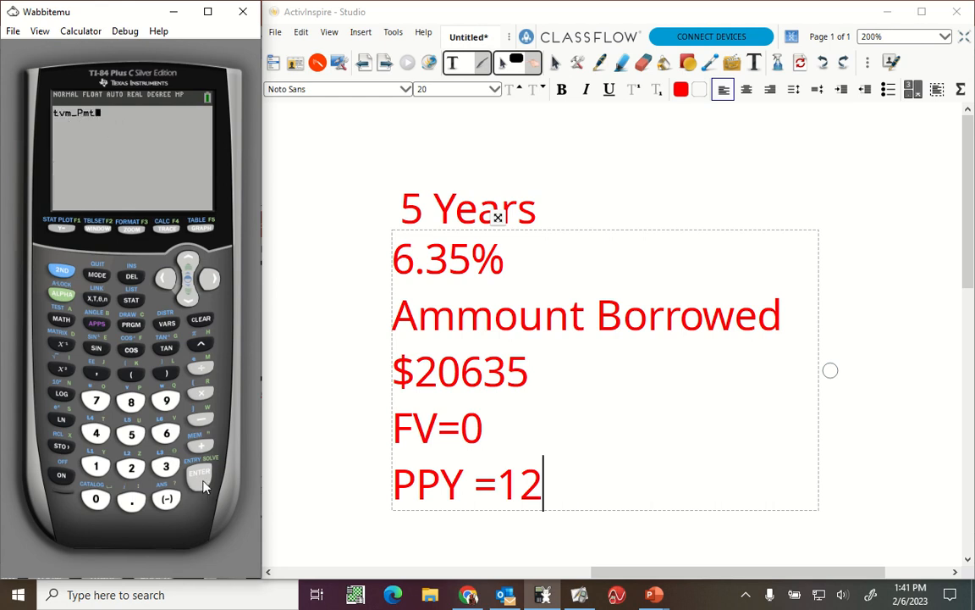
Step: Evaluate tvm_Pmt to show the monthly payment 402.299241
{"action": "left_click", "coordinate": [200, 471]}
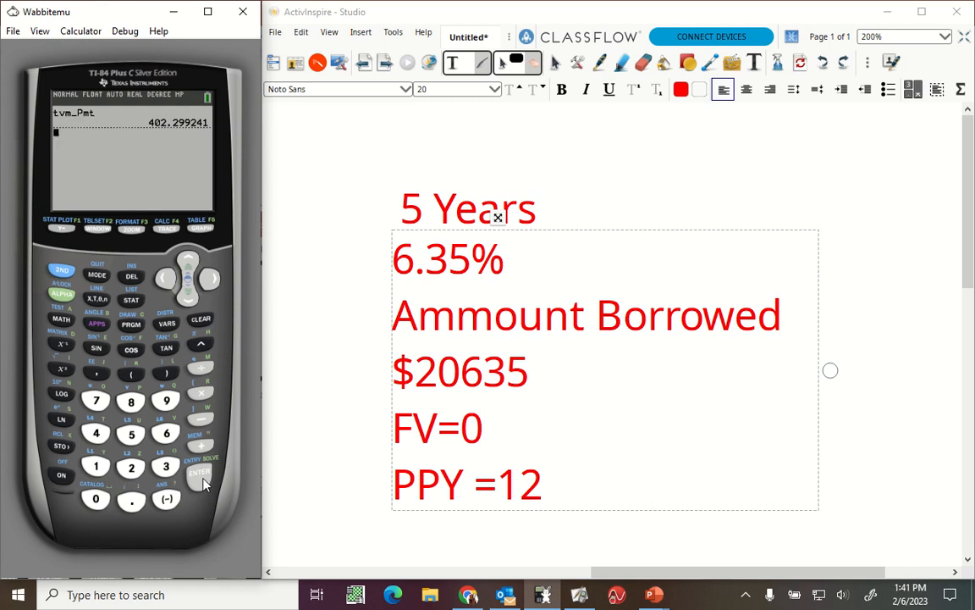
{"action": "mouse_move", "coordinate": [186, 135]}
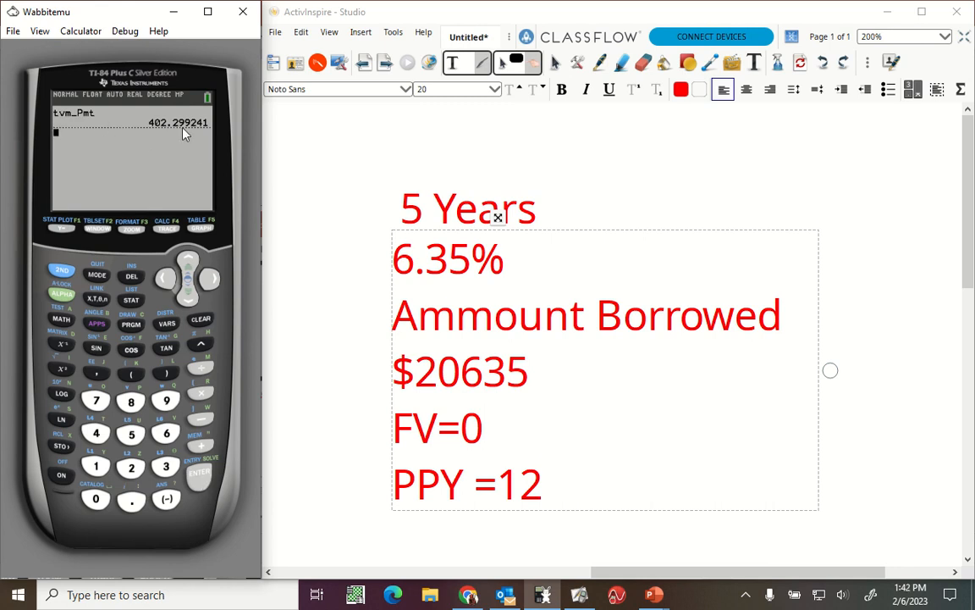